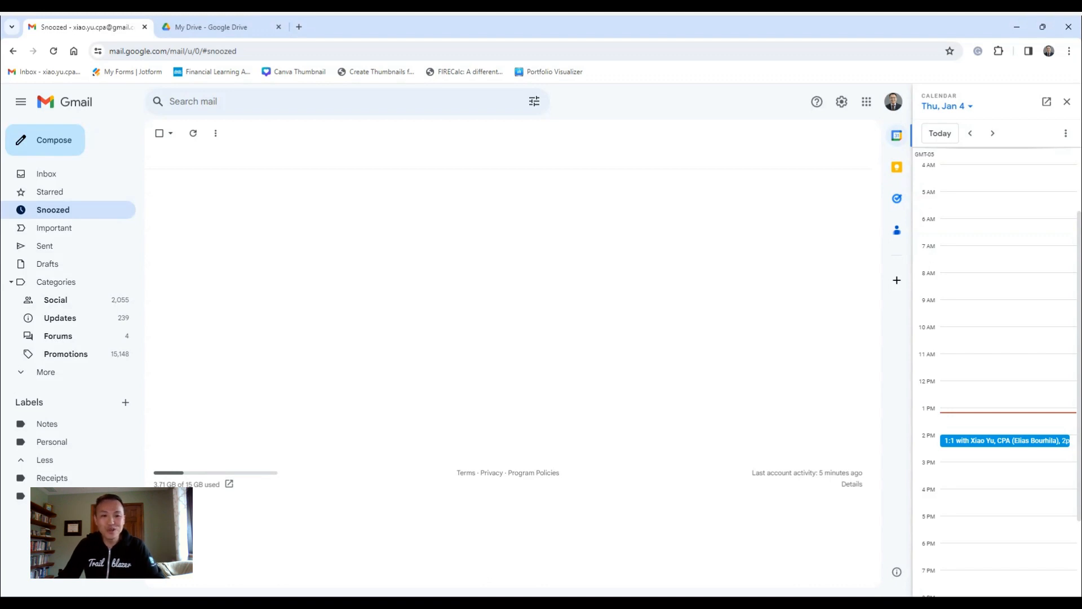
{"action": "mouse_move", "coordinate": [743, 160]}
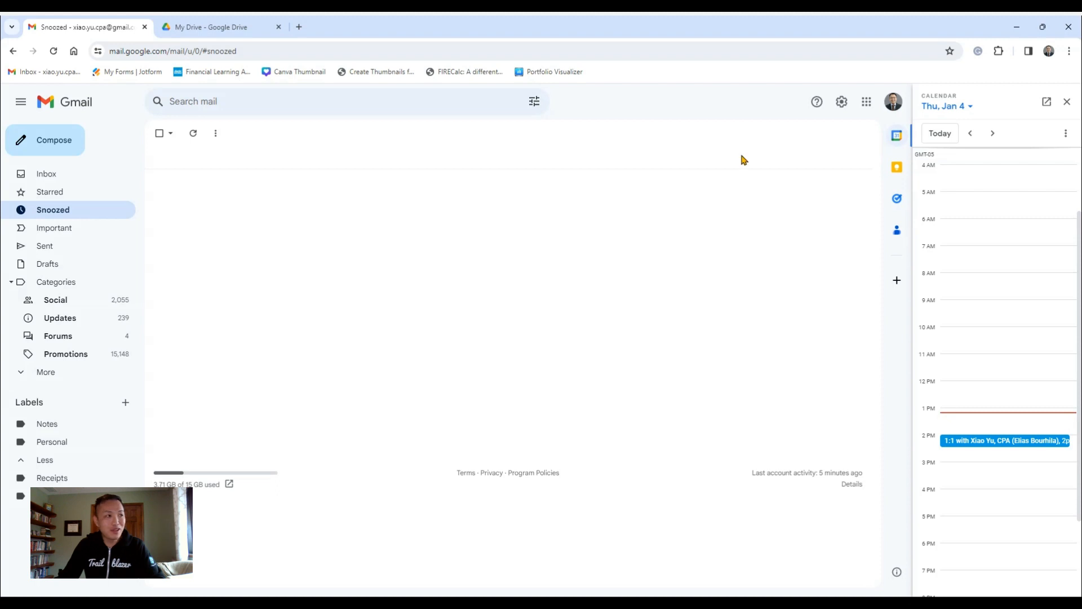
{"action": "mouse_move", "coordinate": [730, 196]}
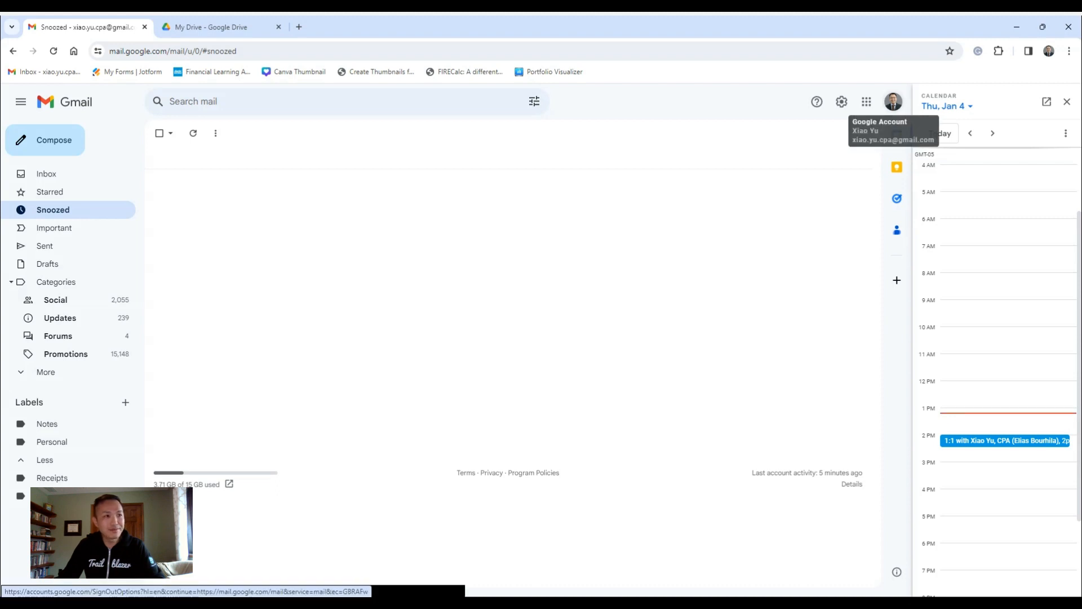
Show the Google apps launcher from Gmail and scroll it to locate Drive.
{"action": "left_click", "coordinate": [865, 101]}
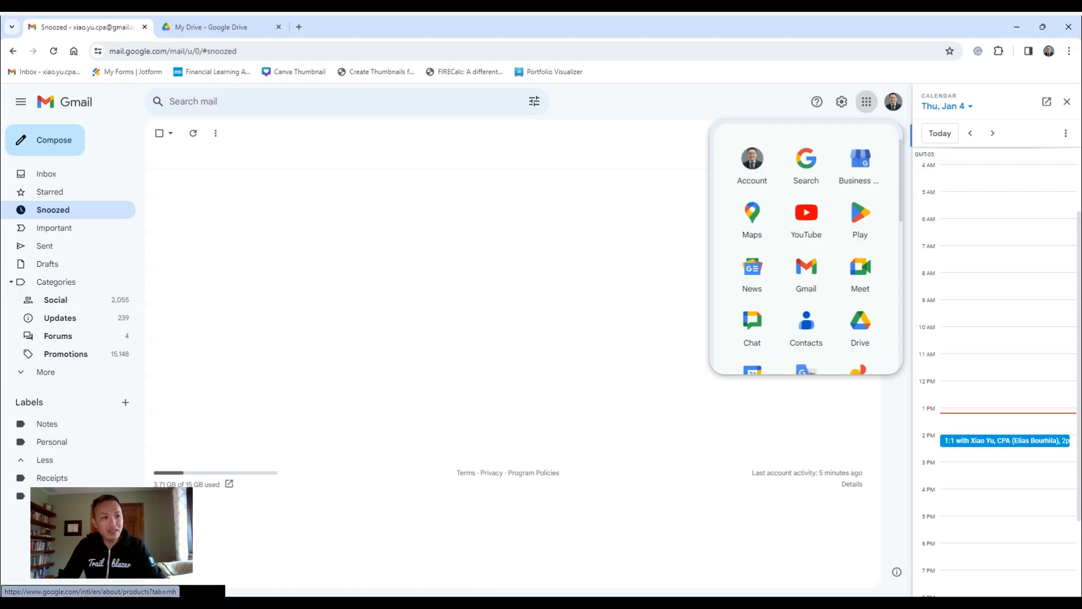
{"action": "mouse_move", "coordinate": [860, 270]}
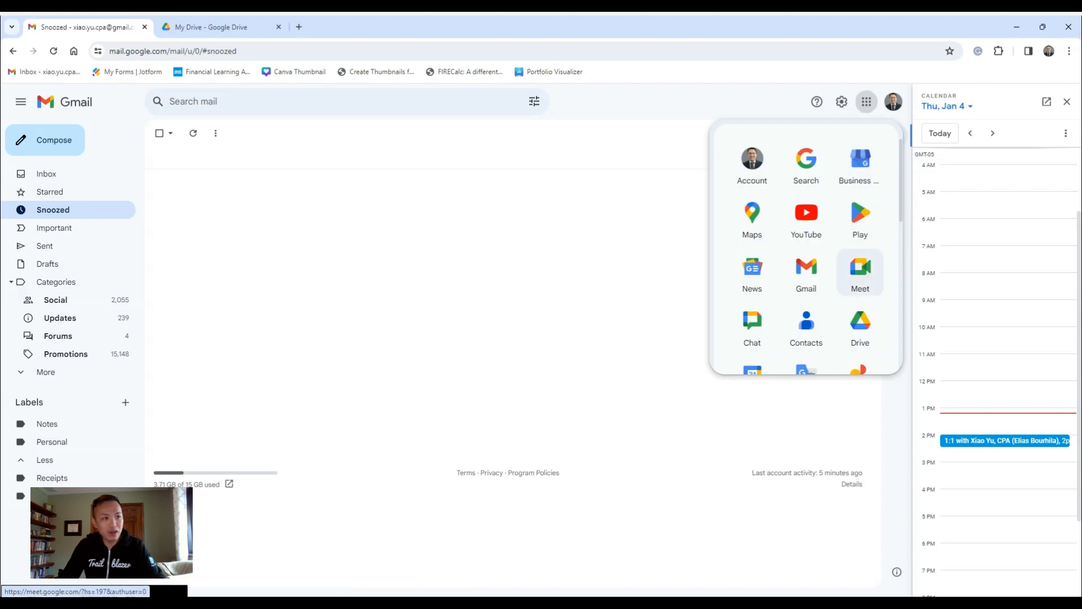
{"action": "mouse_move", "coordinate": [860, 327]}
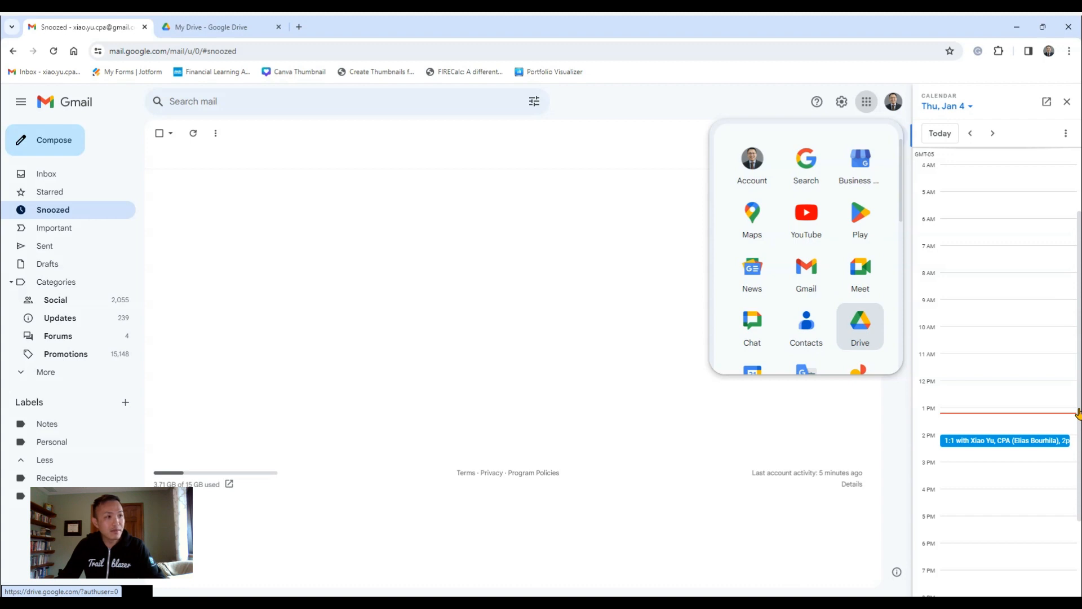
{"action": "scroll", "scroll_direction": "down", "scroll_amount": 3}
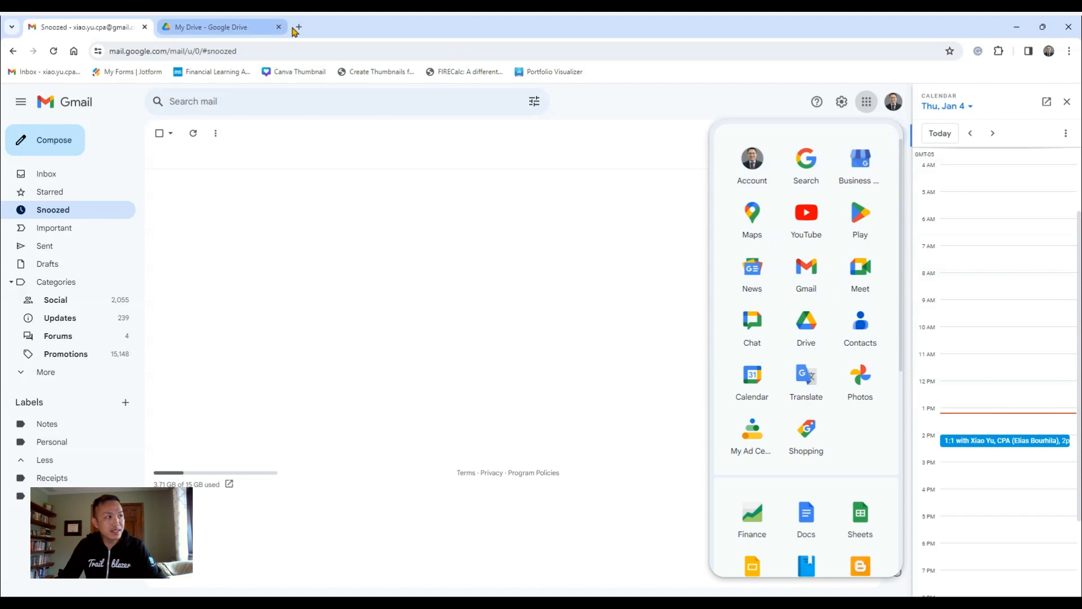
Switch to the My Drive – Google Drive browser tab.
{"action": "left_click", "coordinate": [214, 28]}
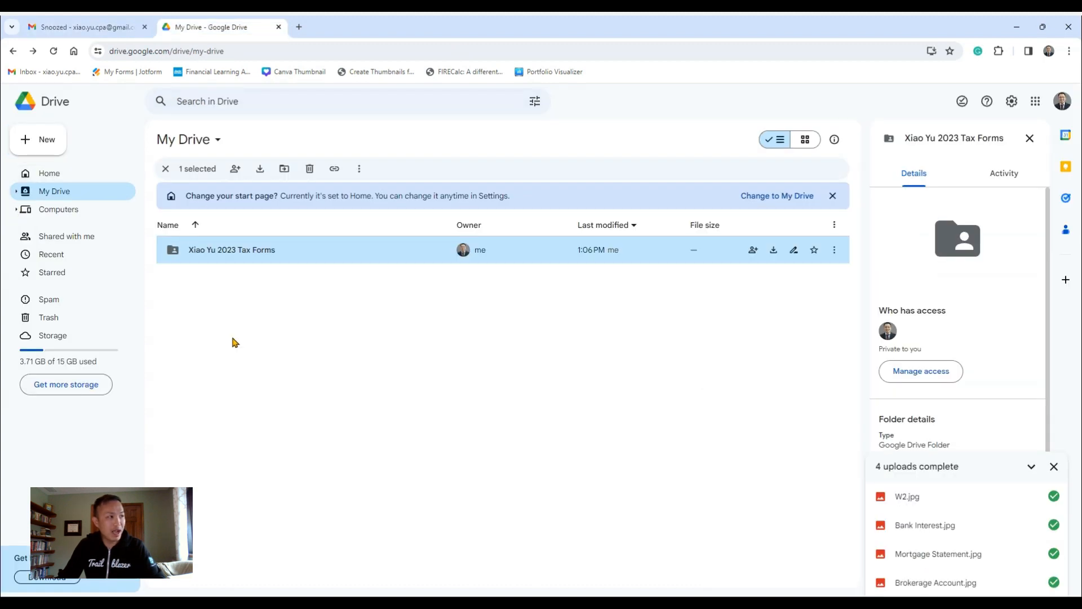
{"action": "mouse_move", "coordinate": [281, 324]}
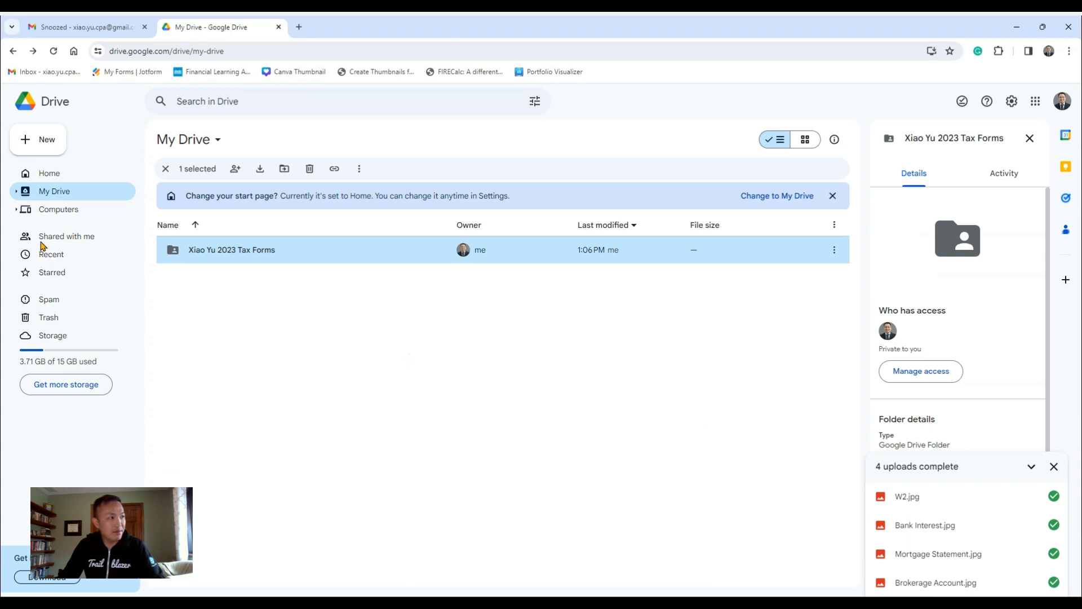
{"action": "mouse_move", "coordinate": [62, 247]}
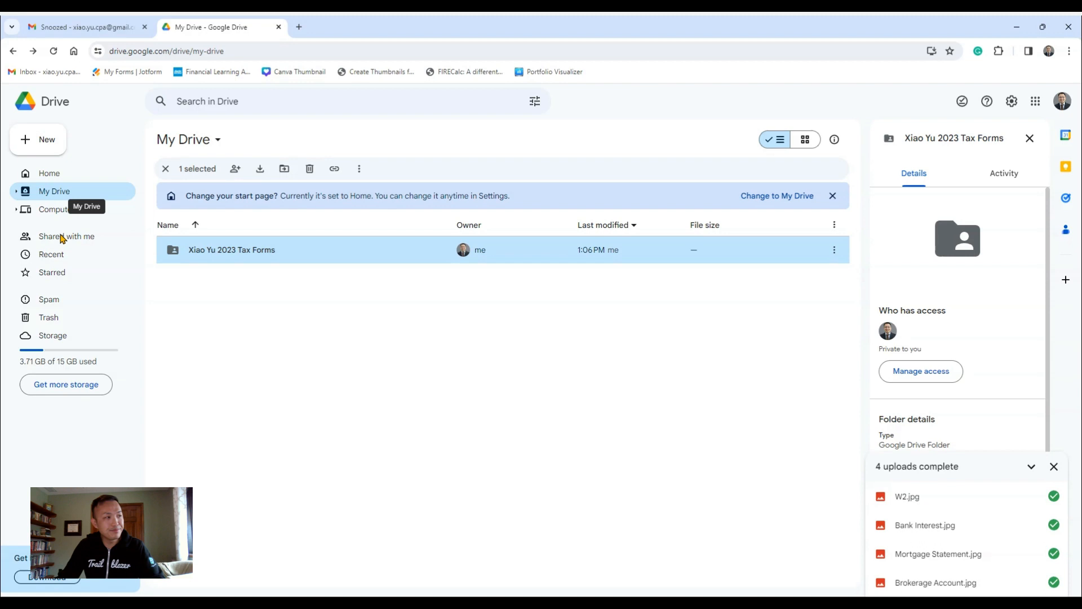
{"action": "mouse_move", "coordinate": [373, 356]}
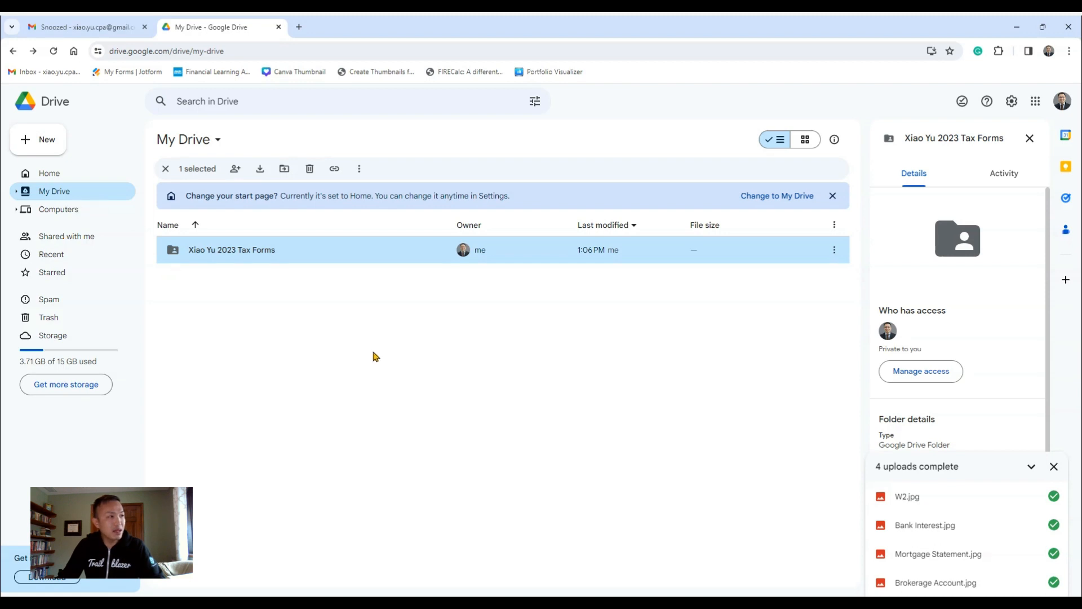
{"action": "mouse_move", "coordinate": [718, 416]}
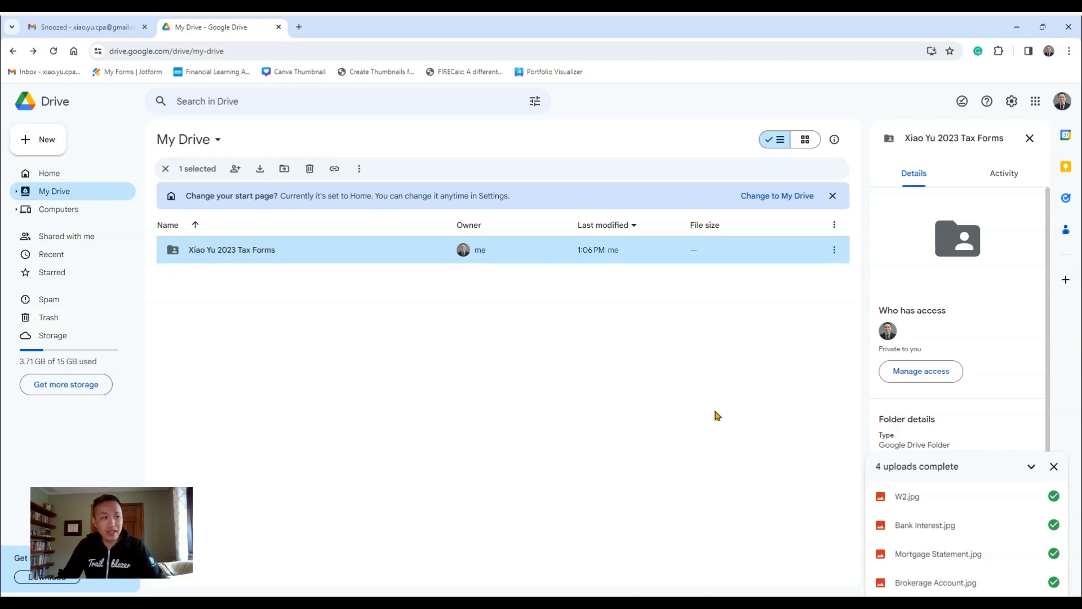
{"action": "mouse_move", "coordinate": [359, 318]}
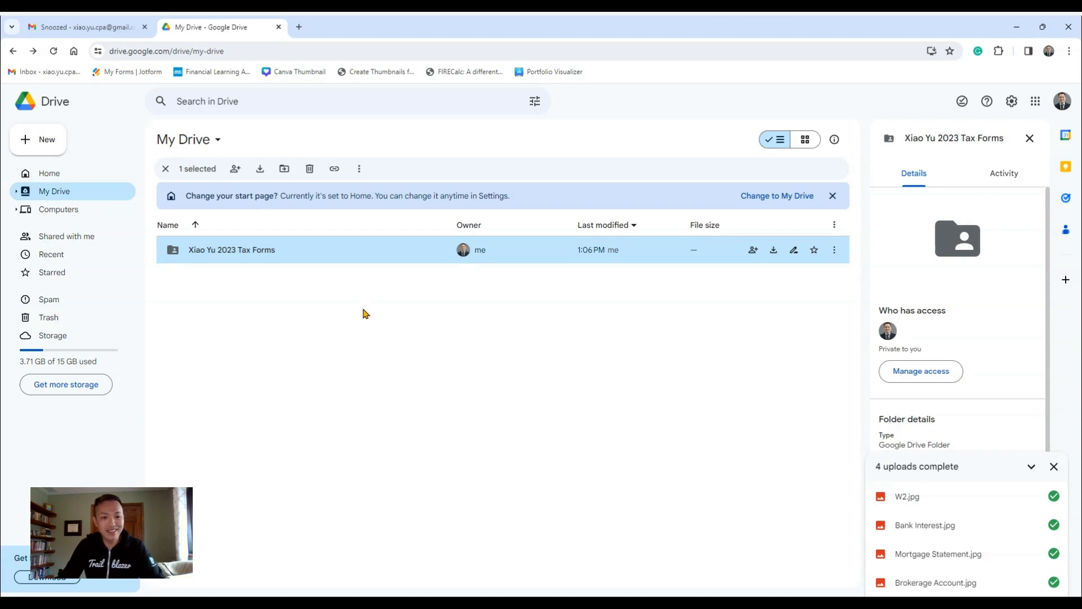
{"action": "mouse_move", "coordinate": [307, 339]}
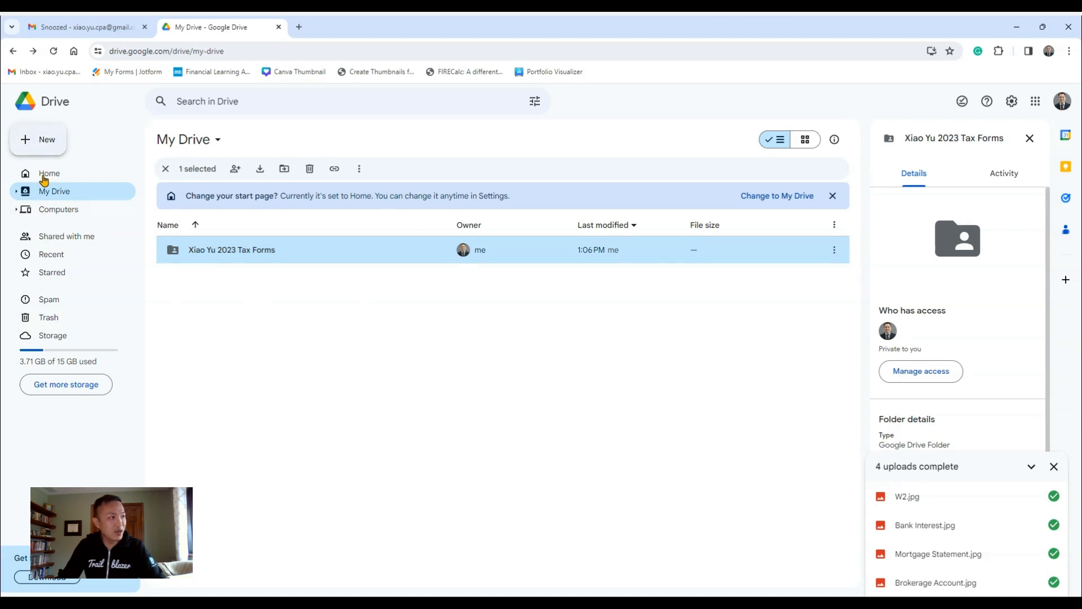
Create a new folder named 'John Smith 2023 Tax Return' in My Drive.
{"action": "left_click", "coordinate": [38, 139]}
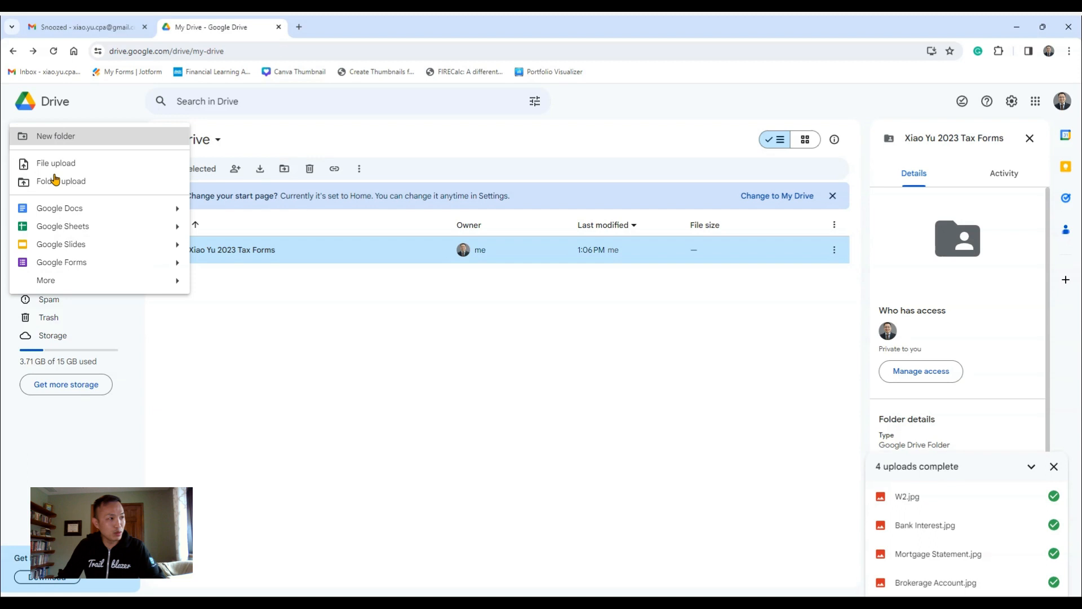
{"action": "left_click", "coordinate": [55, 136]}
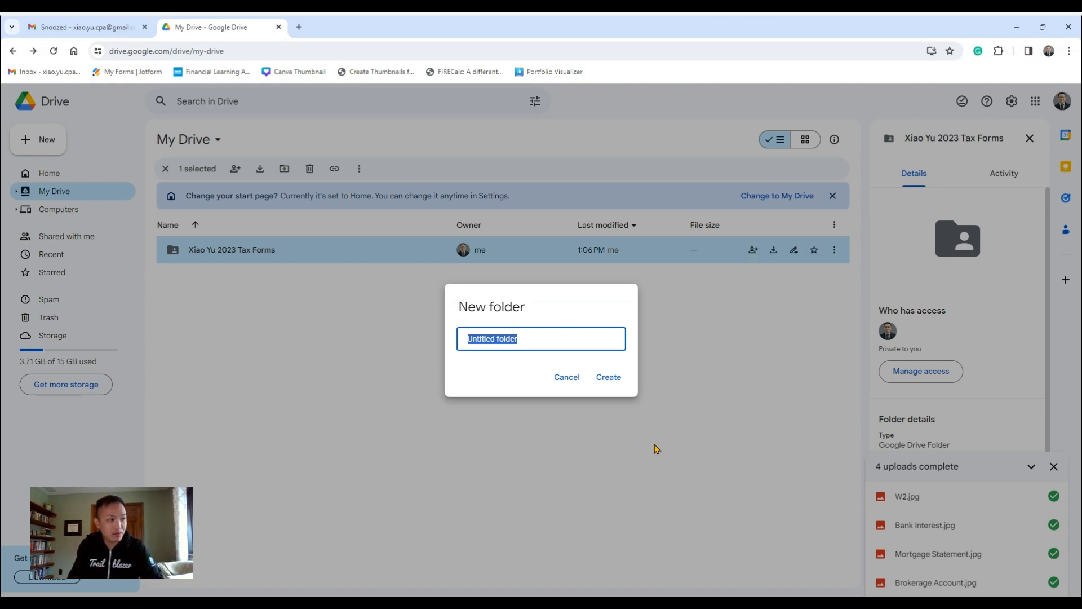
{"action": "type", "text": "X"}
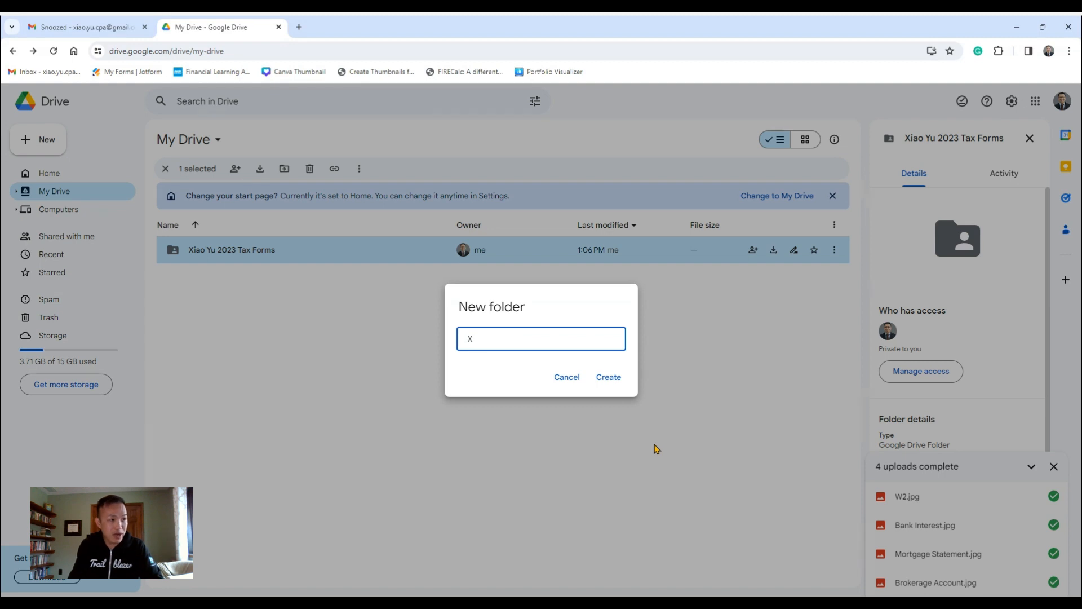
{"action": "key", "text": "Backspace"}
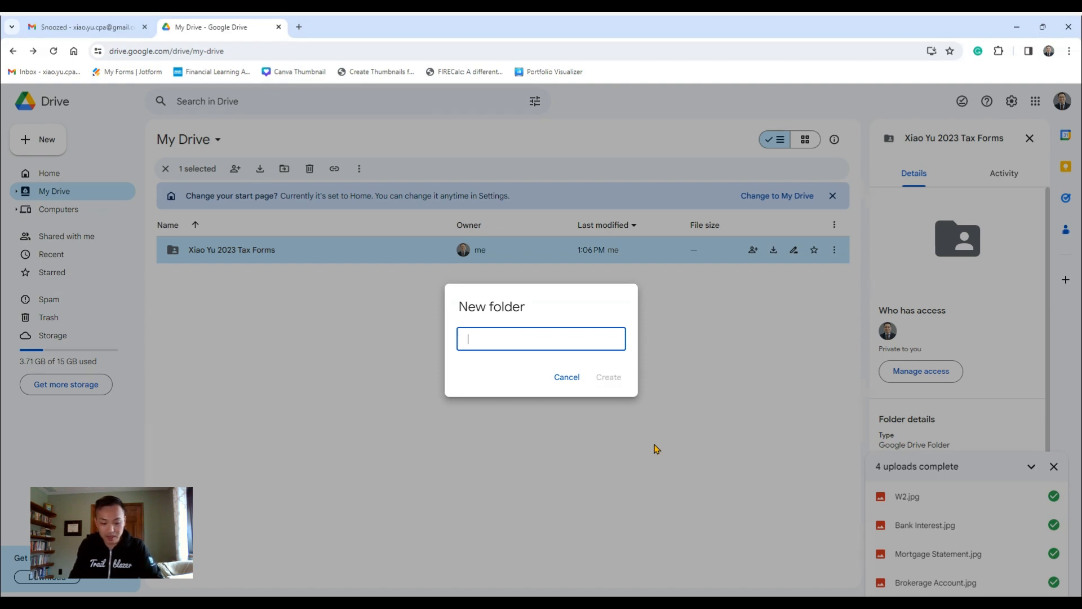
{"action": "type", "text": "John Smith 2023"}
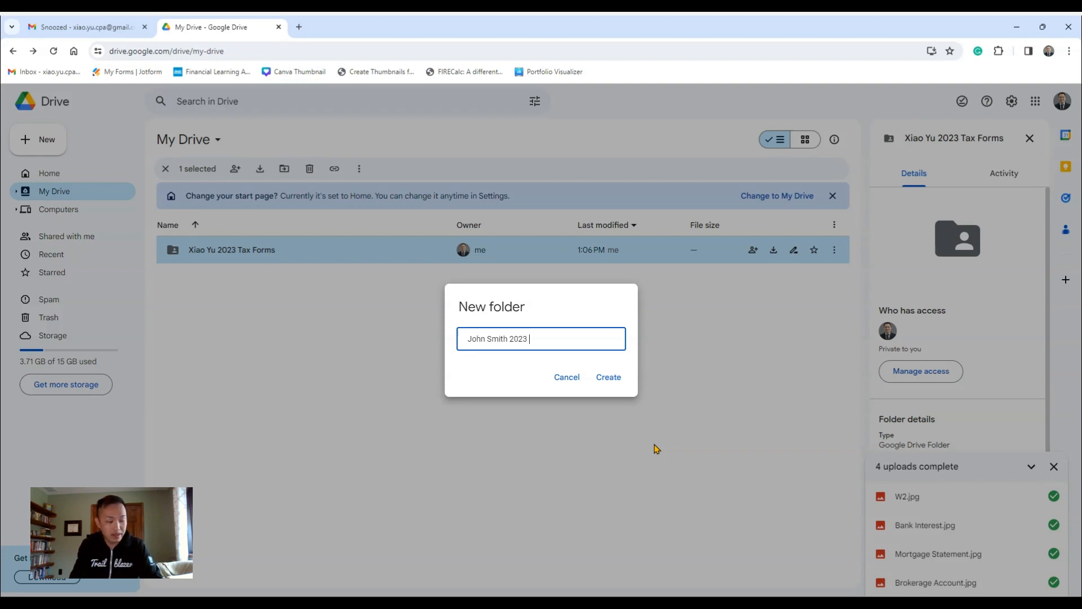
{"action": "type", "text": "Tax Return"}
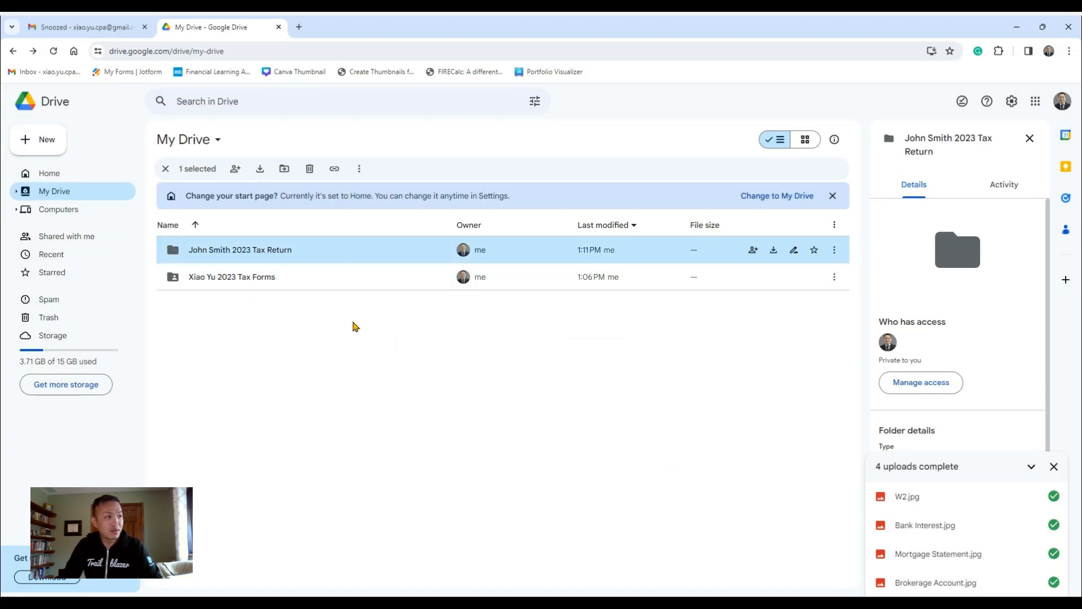
{"action": "mouse_move", "coordinate": [634, 337]}
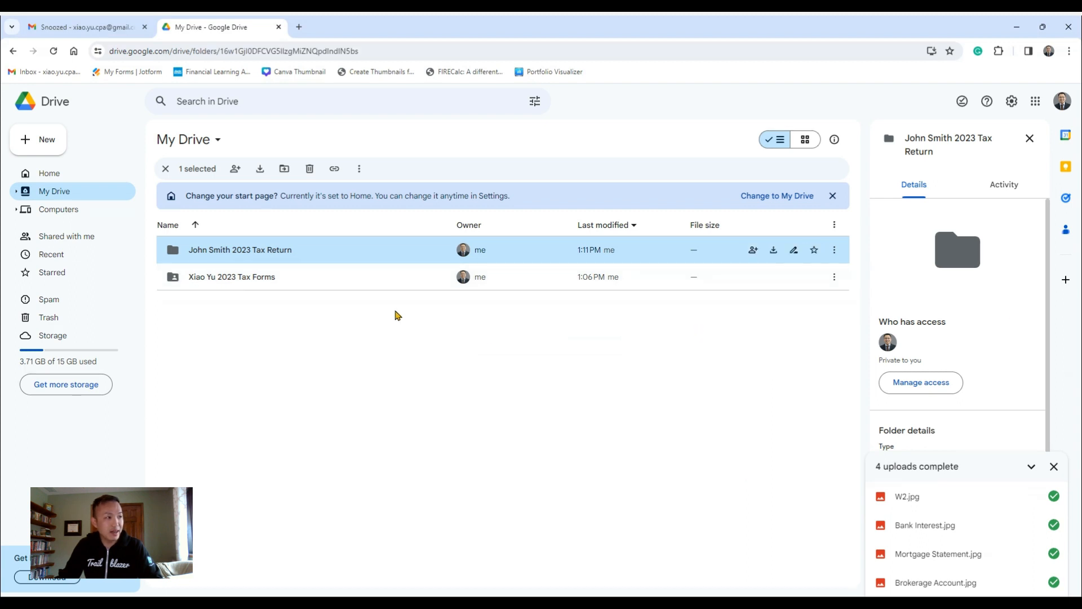
Look inside the empty John Smith 2023 Tax Return folder, then go back to My Drive.
{"action": "double_click", "coordinate": [239, 249]}
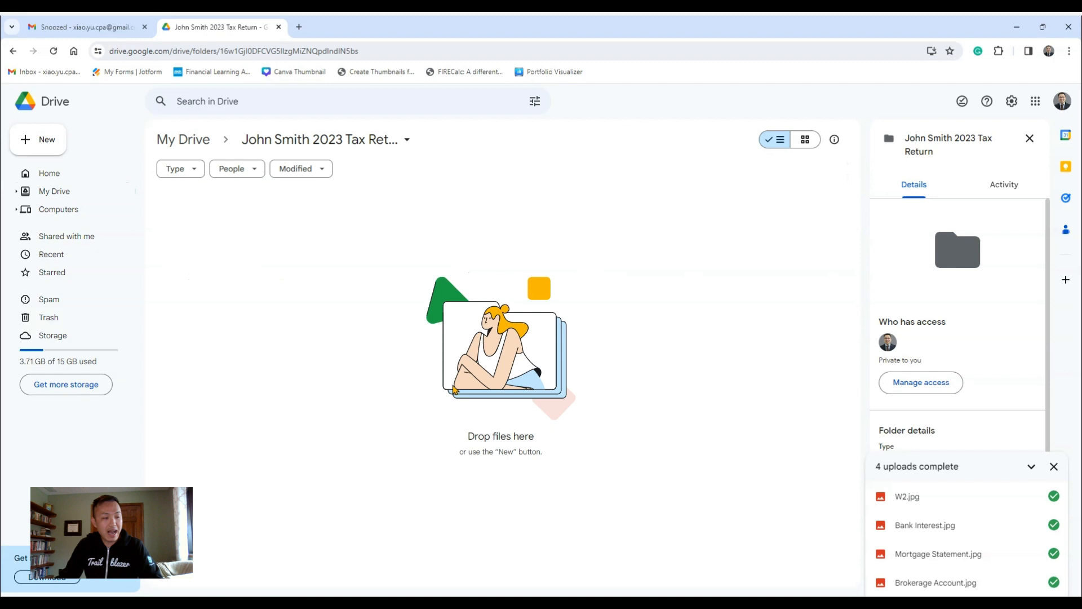
{"action": "mouse_move", "coordinate": [471, 435]}
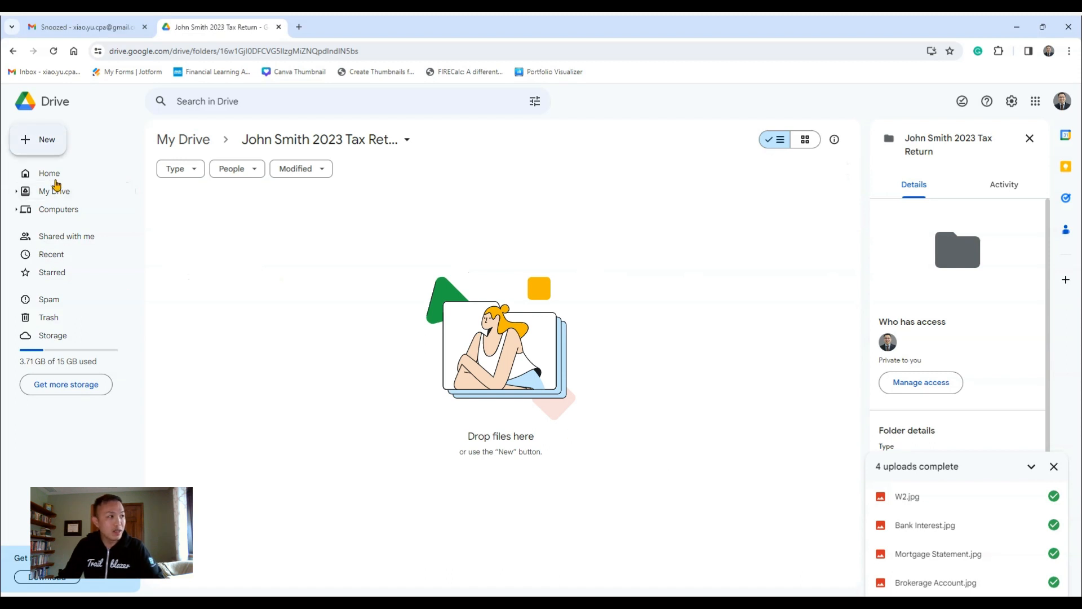
{"action": "left_click", "coordinate": [37, 138]}
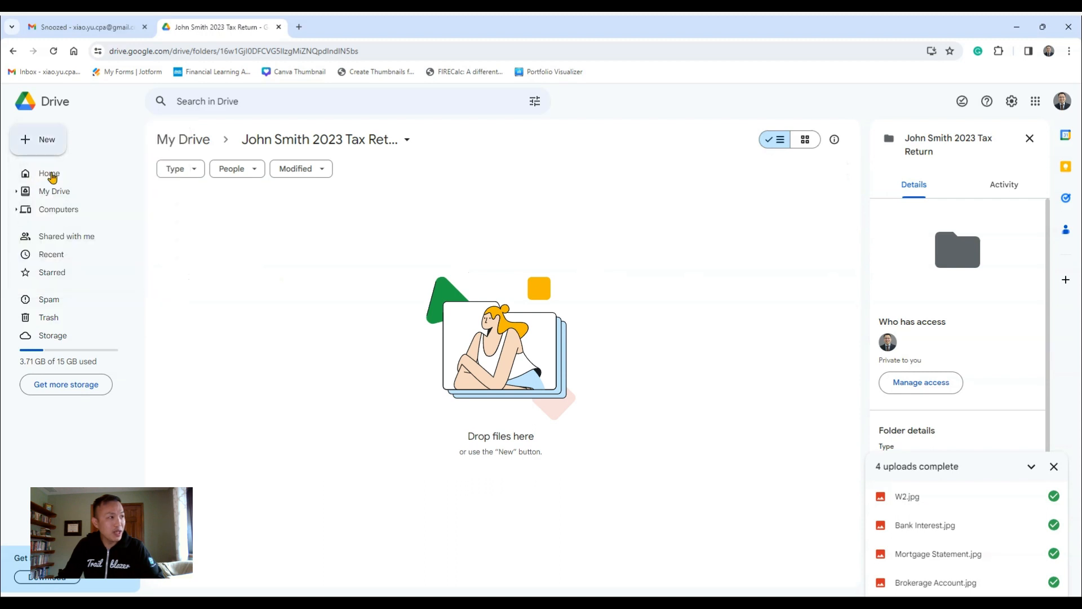
{"action": "left_click", "coordinate": [37, 139]}
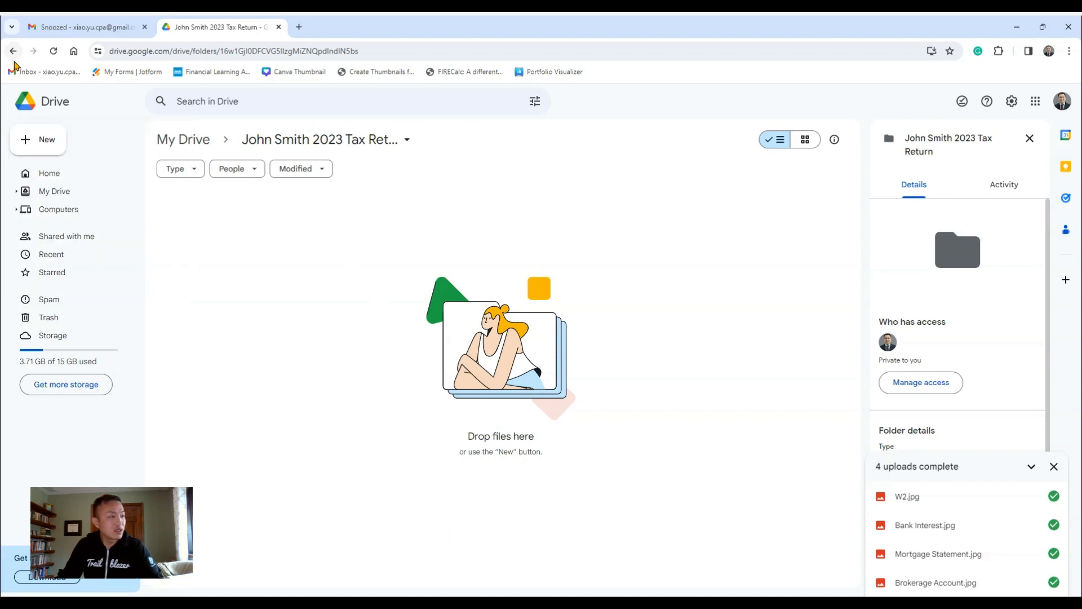
{"action": "left_click", "coordinate": [13, 50]}
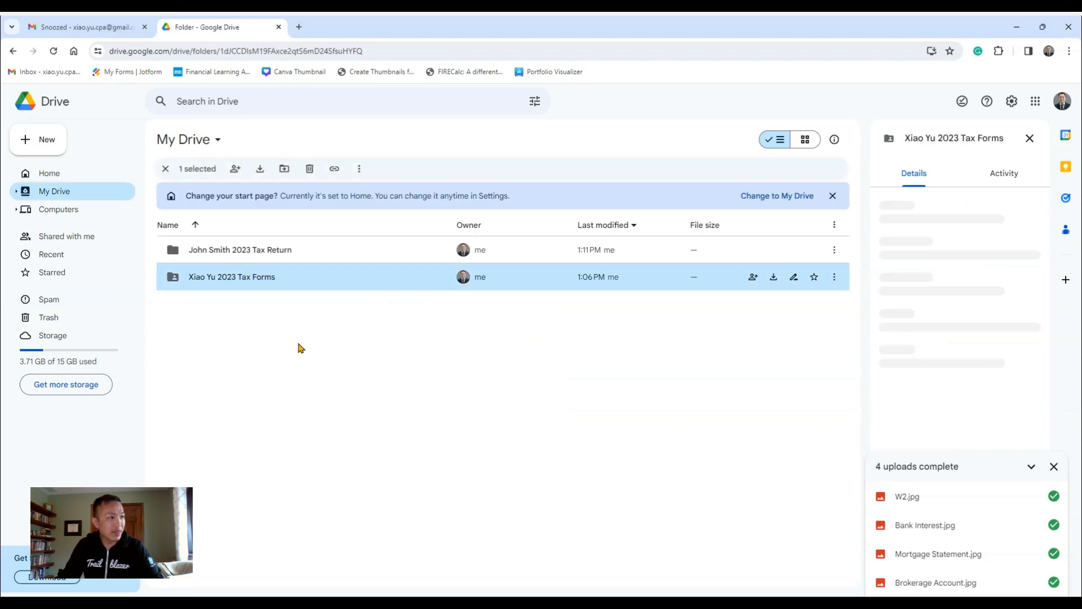
{"action": "double_click", "coordinate": [231, 278]}
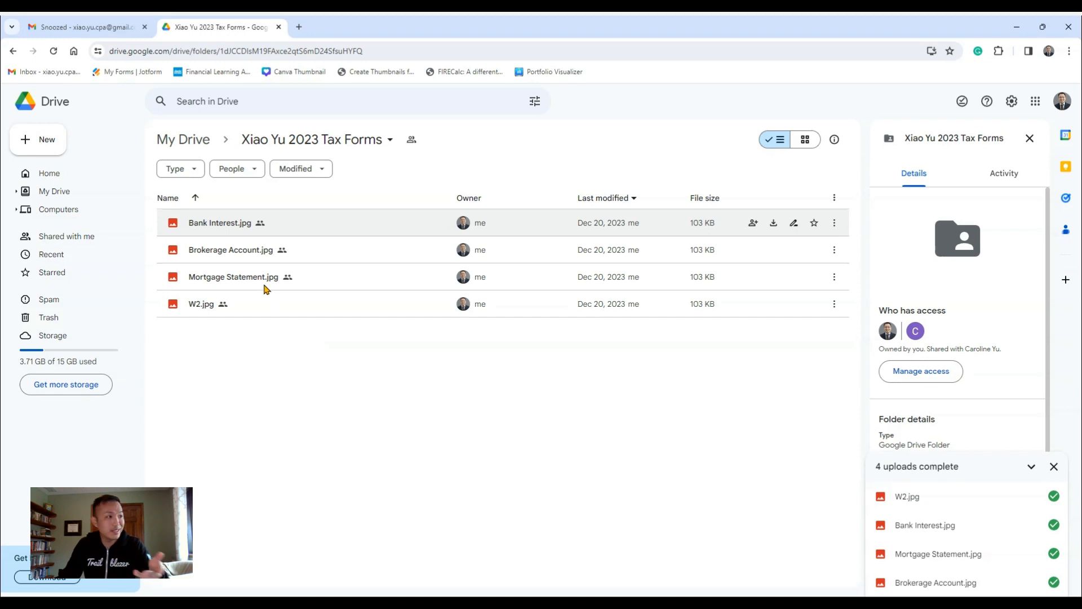
{"action": "mouse_move", "coordinate": [279, 327]}
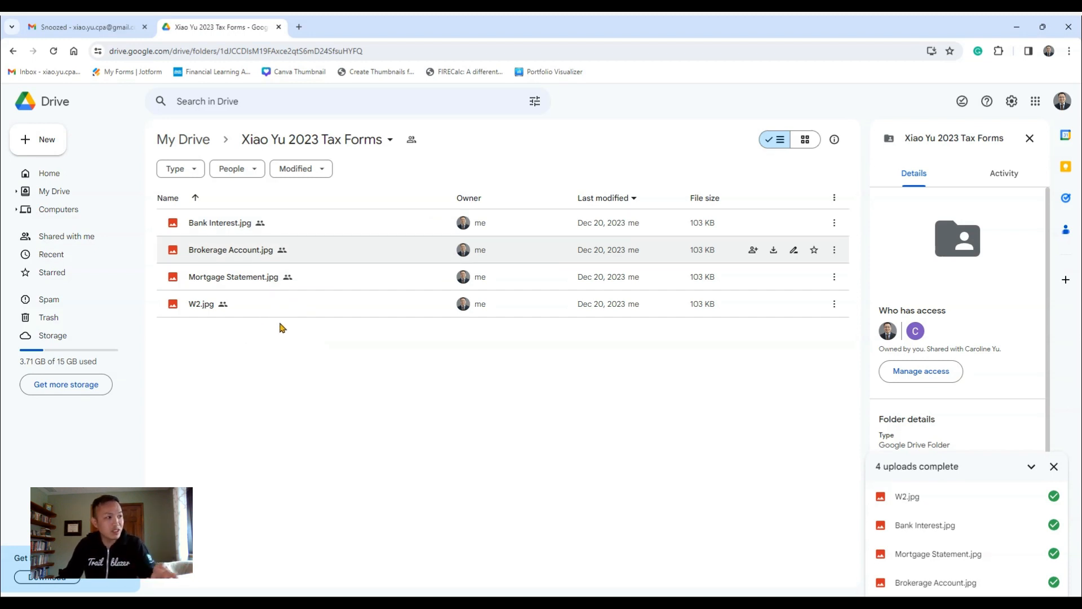
{"action": "mouse_move", "coordinate": [307, 354]}
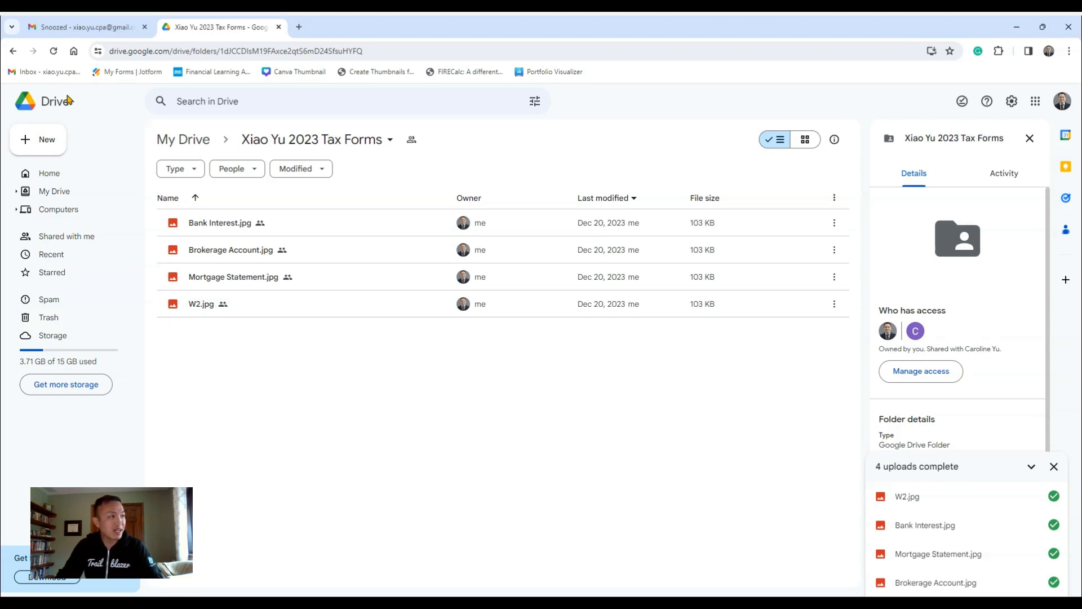
Return to My Drive and select the John Smith 2023 Tax Return folder to view its details.
{"action": "left_click", "coordinate": [12, 51]}
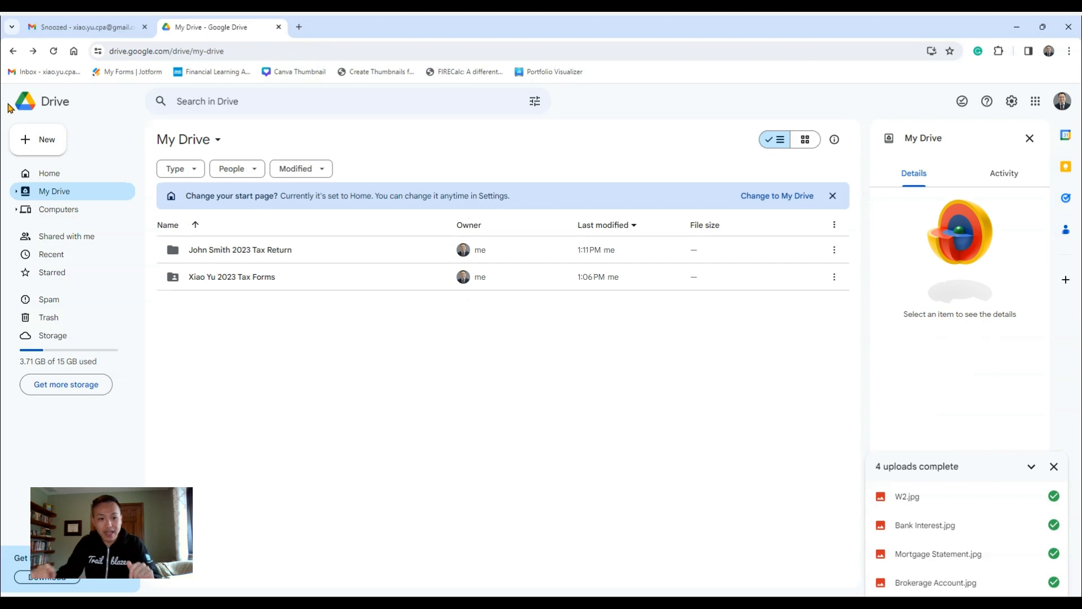
{"action": "mouse_move", "coordinate": [700, 384]}
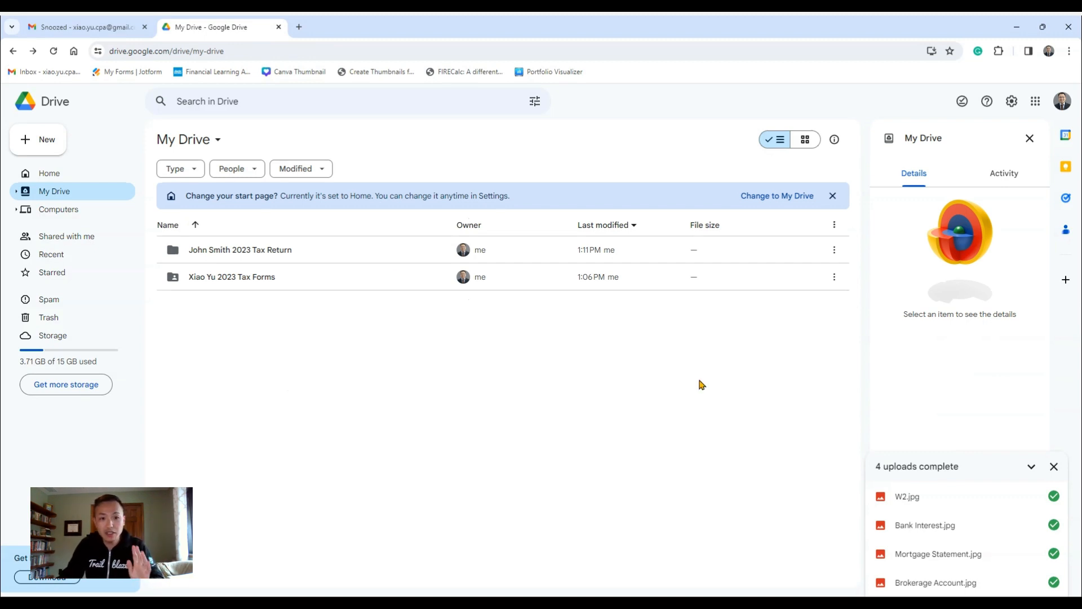
{"action": "mouse_move", "coordinate": [803, 371]}
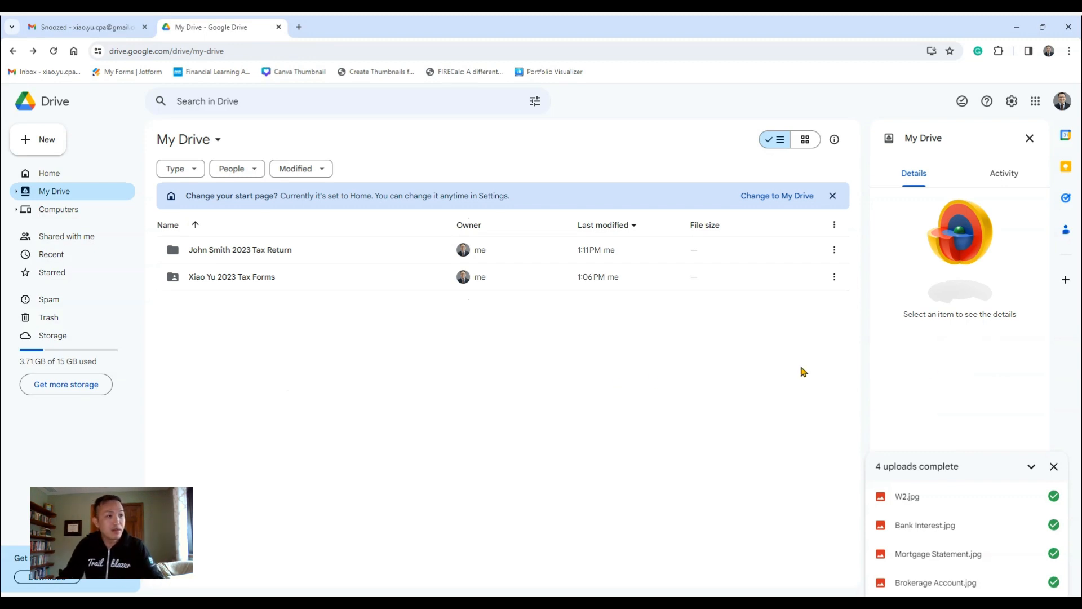
{"action": "mouse_move", "coordinate": [239, 249]}
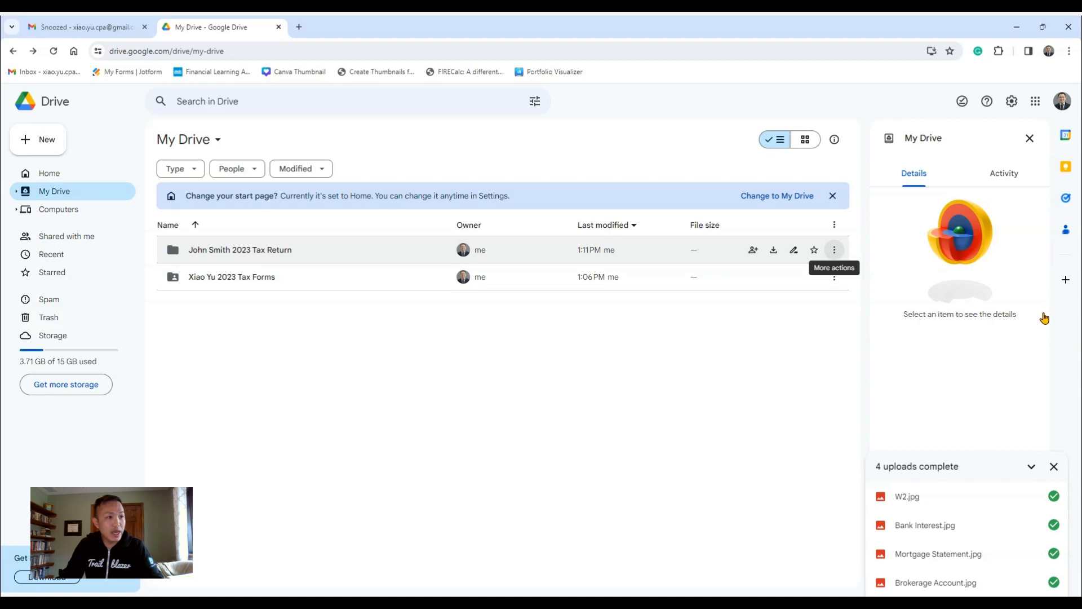
{"action": "mouse_move", "coordinate": [721, 333]}
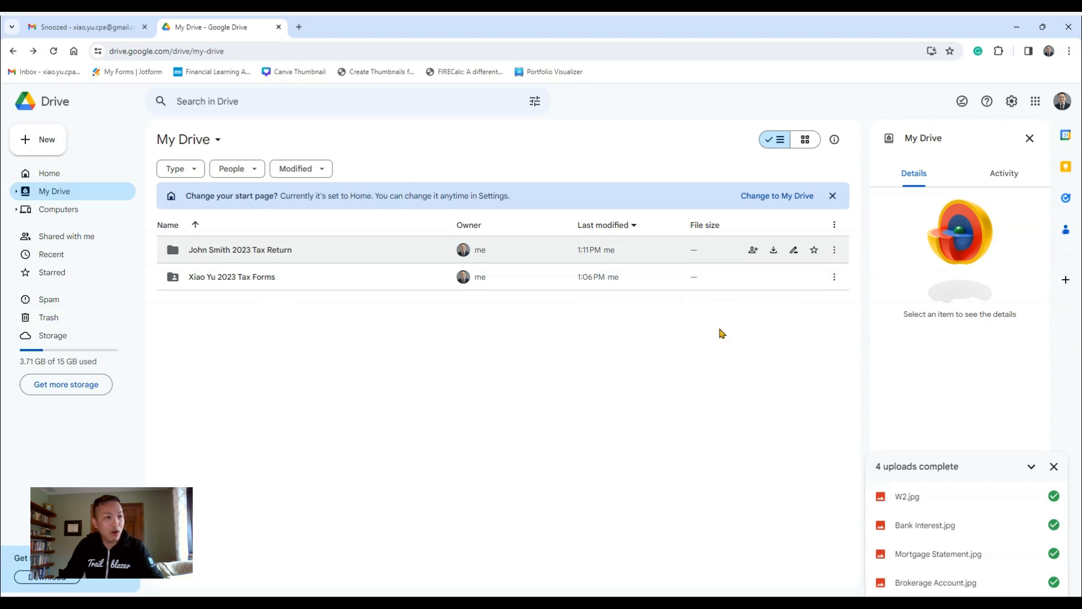
{"action": "mouse_move", "coordinate": [834, 249]}
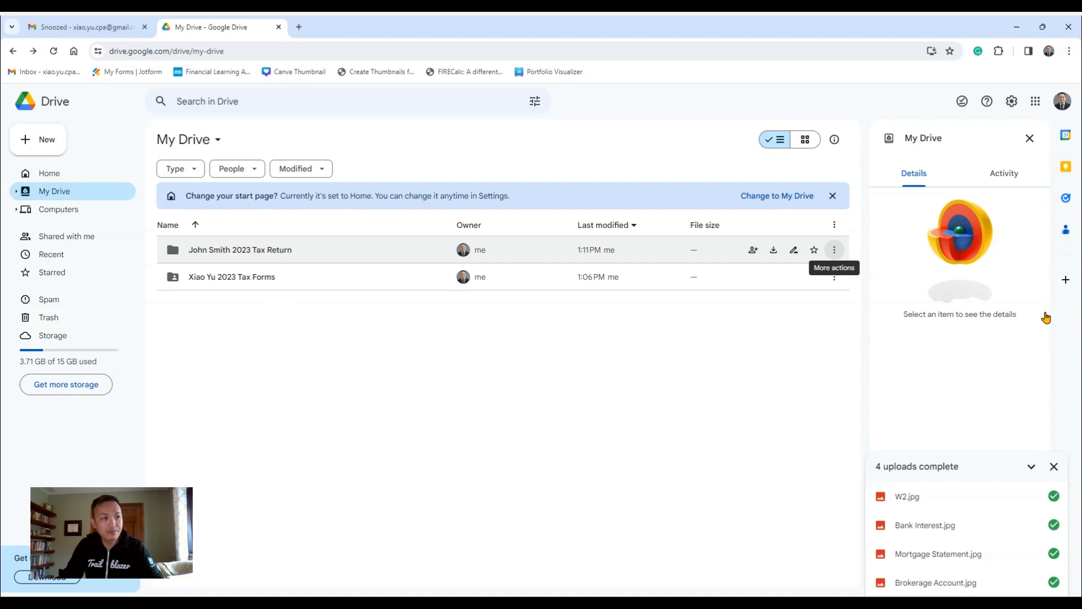
{"action": "left_click", "coordinate": [834, 249]}
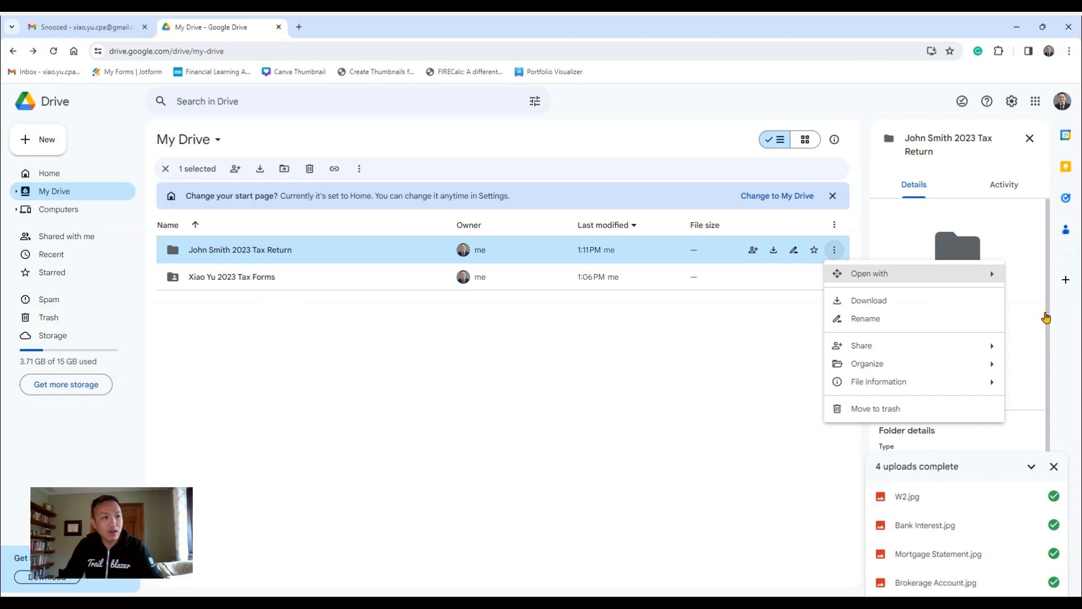
{"action": "mouse_move", "coordinate": [943, 318]}
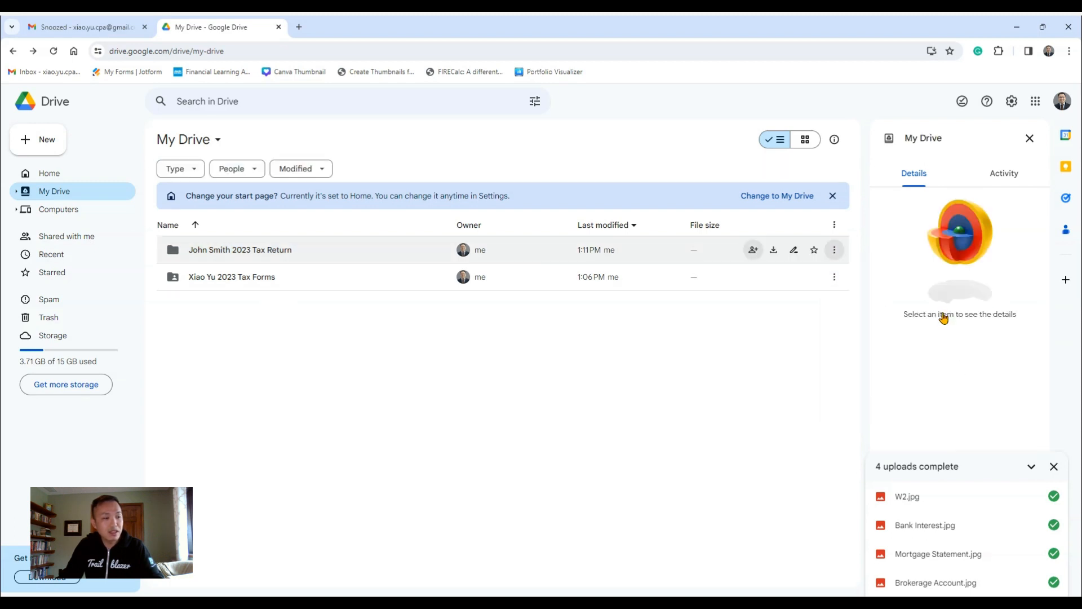
{"action": "mouse_move", "coordinate": [751, 249]}
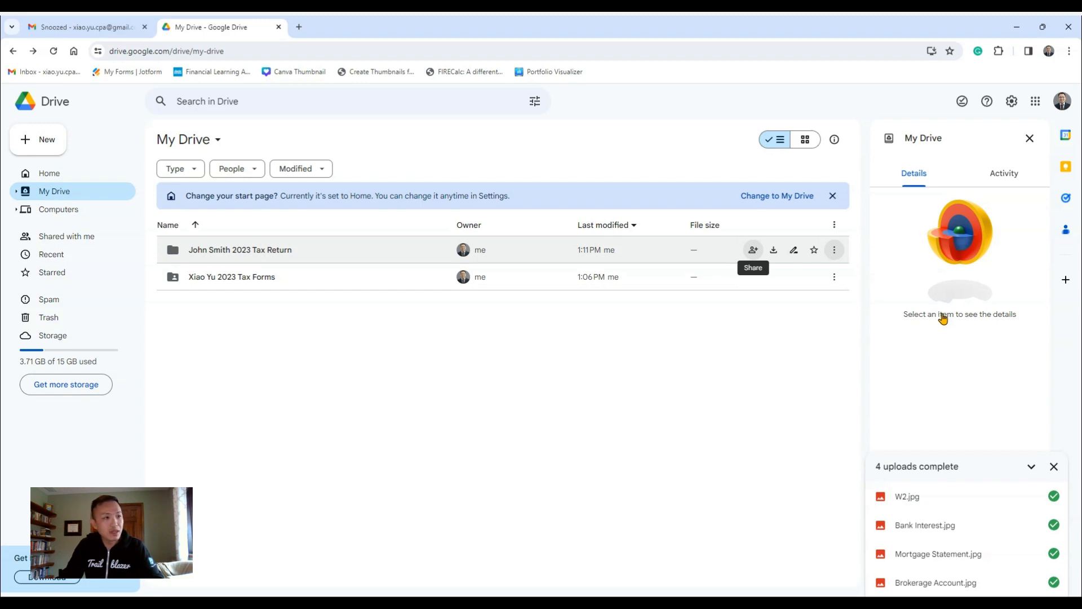
{"action": "left_click", "coordinate": [240, 249]}
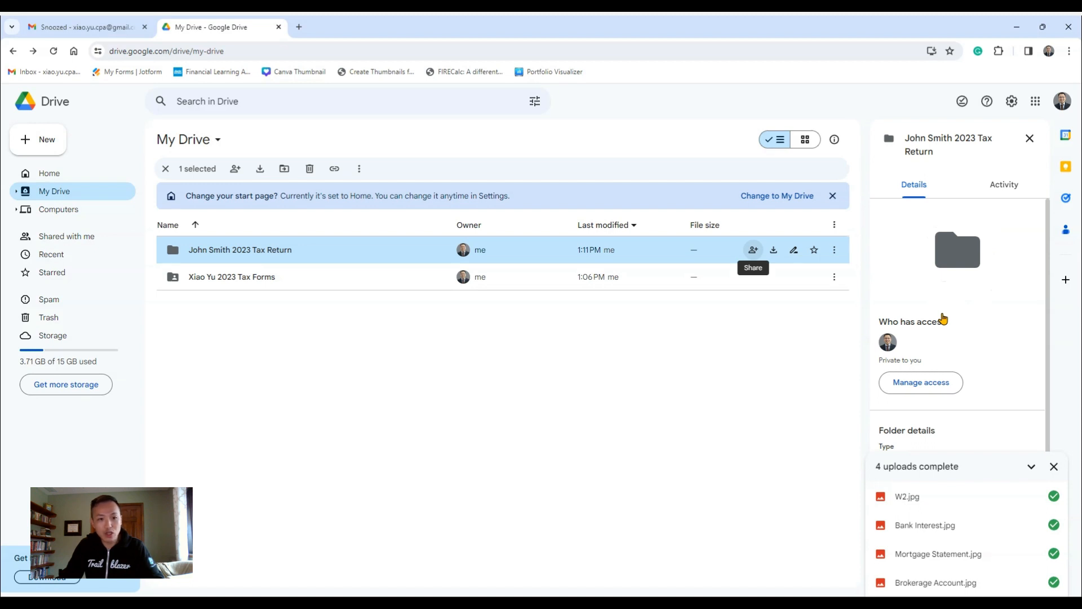
{"action": "mouse_move", "coordinate": [940, 312]}
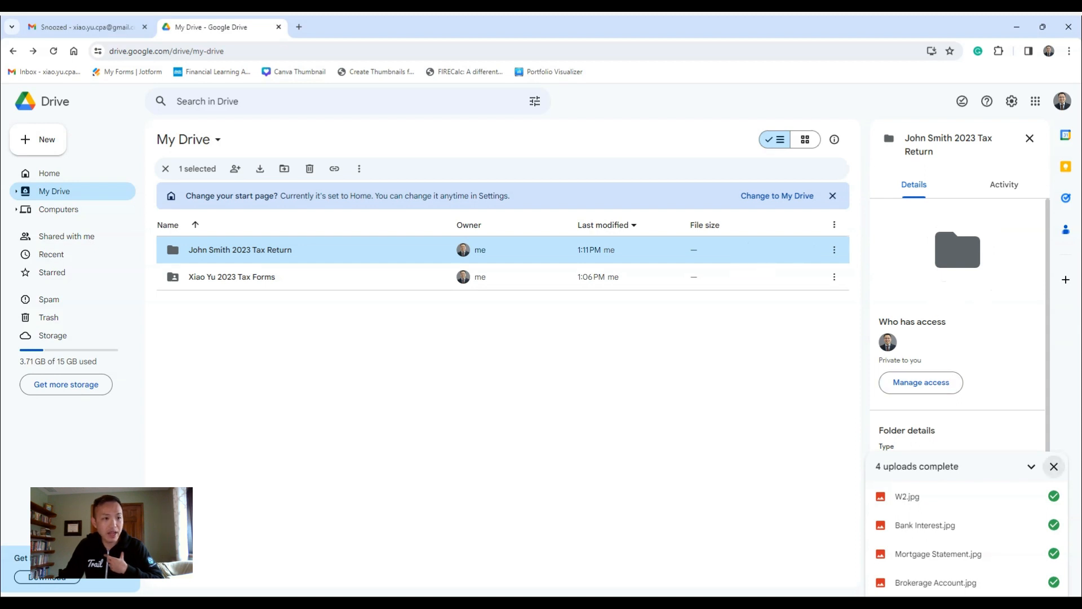
{"action": "left_click", "coordinate": [1052, 466]}
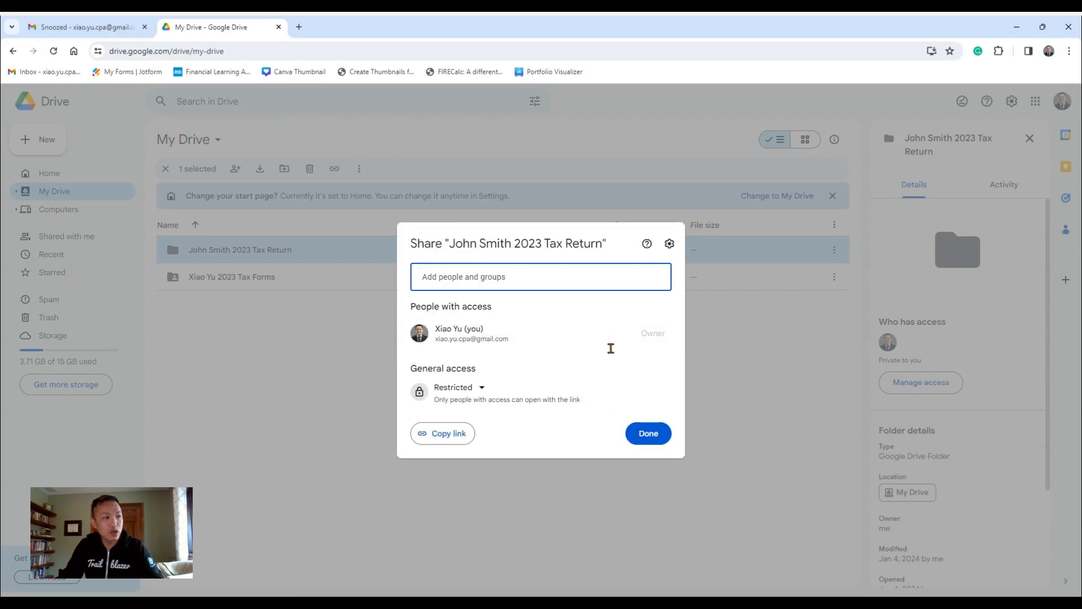
{"action": "mouse_move", "coordinate": [614, 345]}
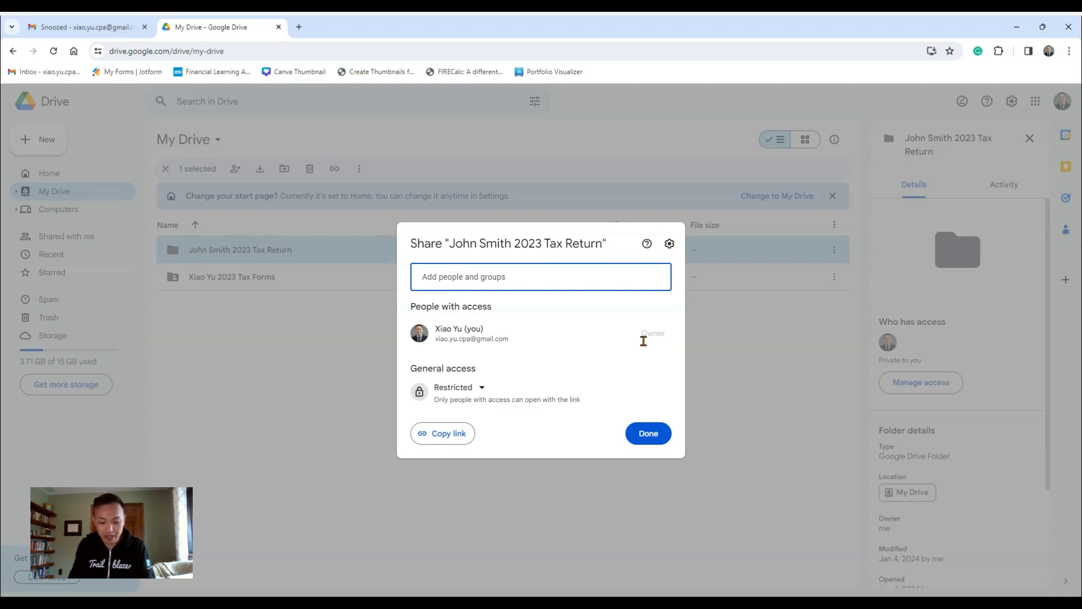
{"action": "type", "text": "caroline Yu"}
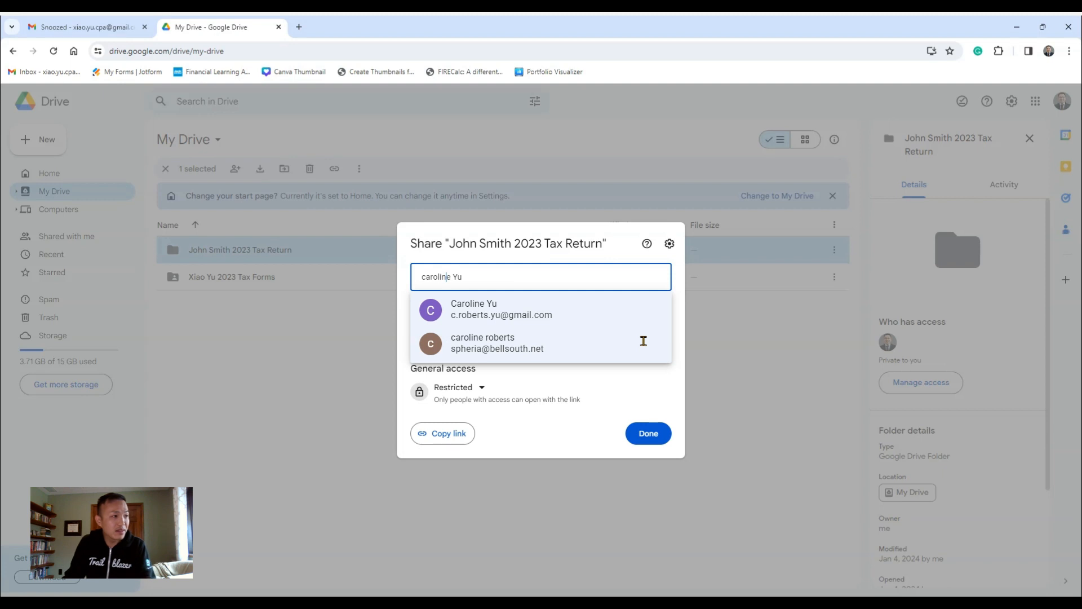
{"action": "left_click", "coordinate": [500, 309]}
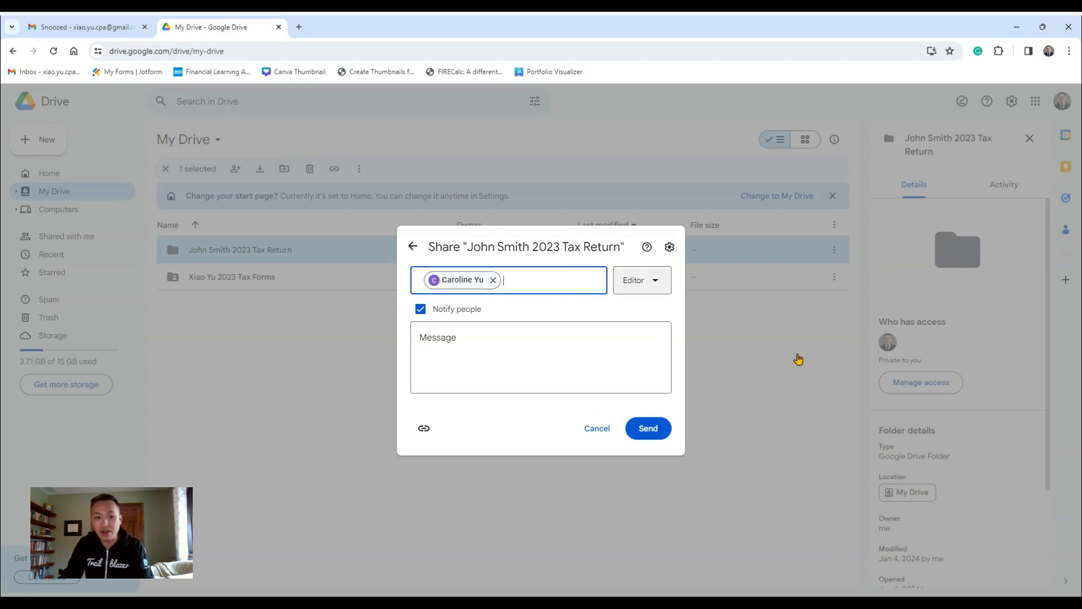
{"action": "mouse_move", "coordinate": [826, 542]}
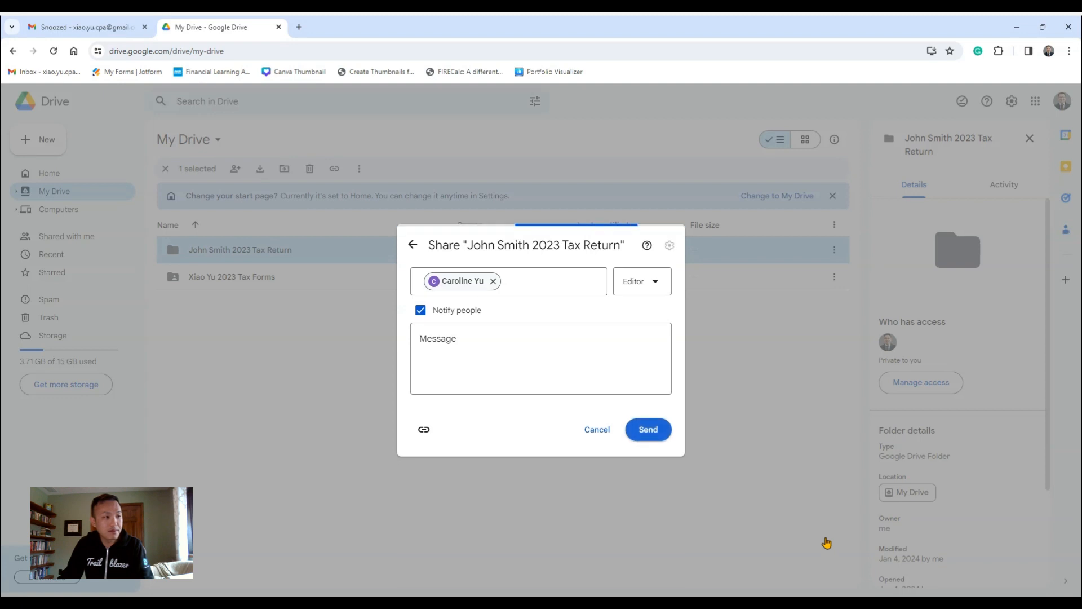
{"action": "left_click", "coordinate": [647, 429]}
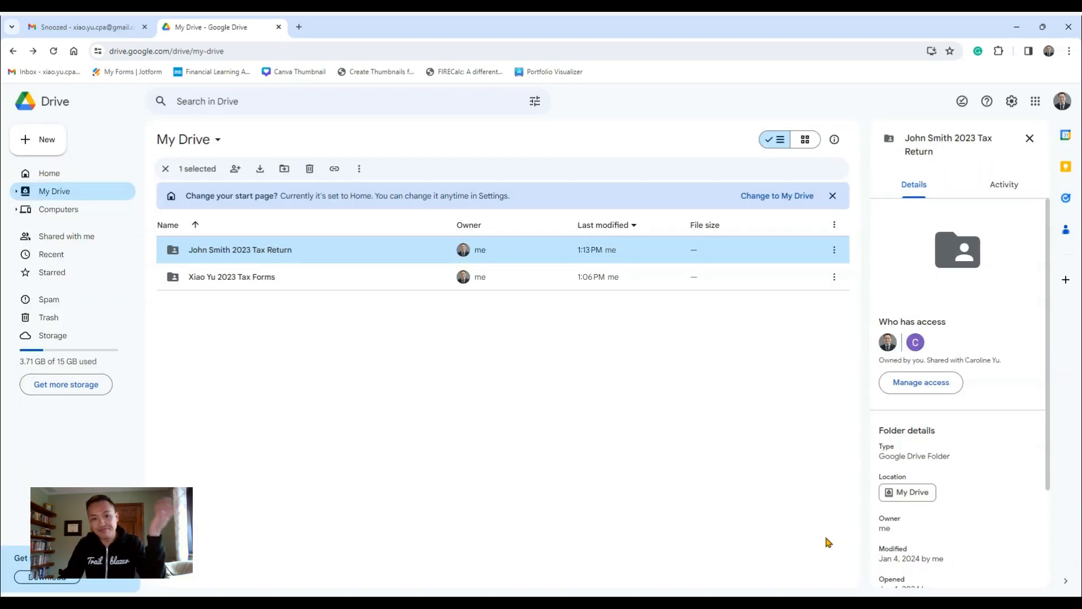